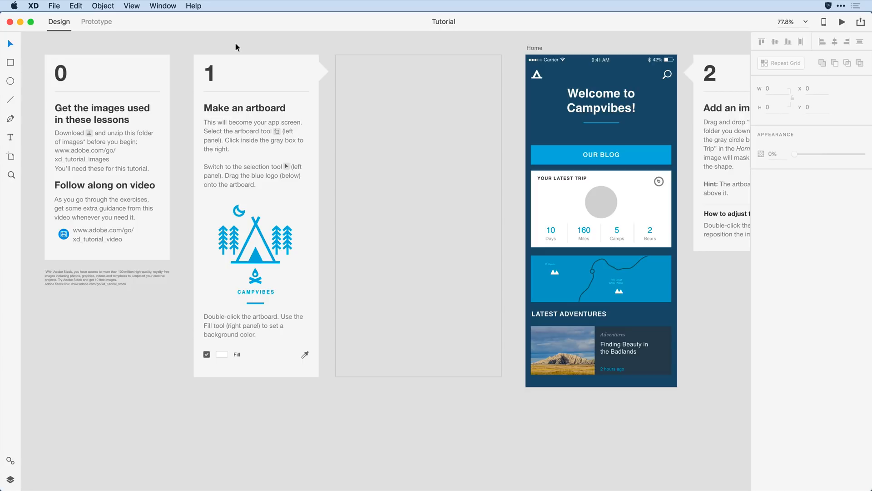
mouse_move(33, 105)
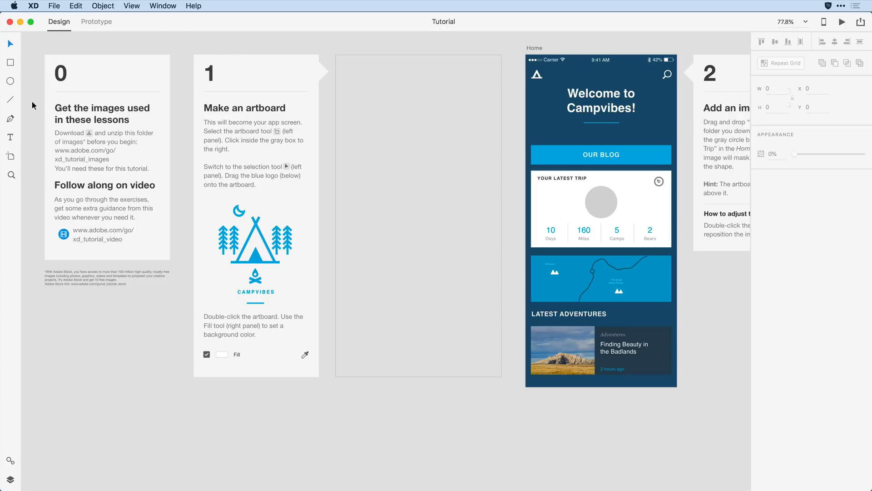
mouse_move(25, 164)
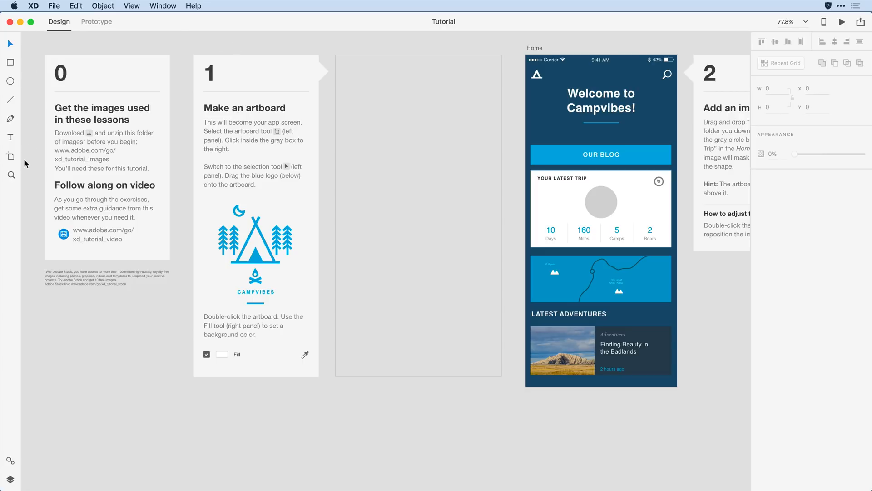
mouse_move(19, 161)
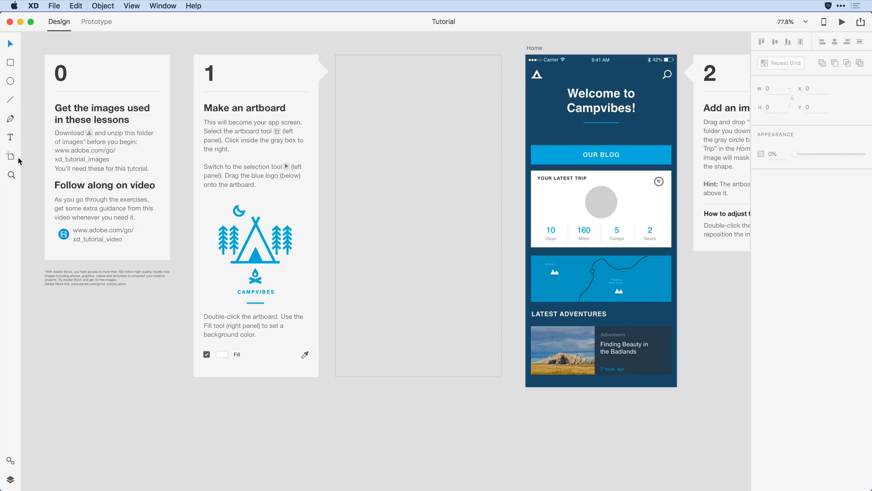
mouse_move(10, 156)
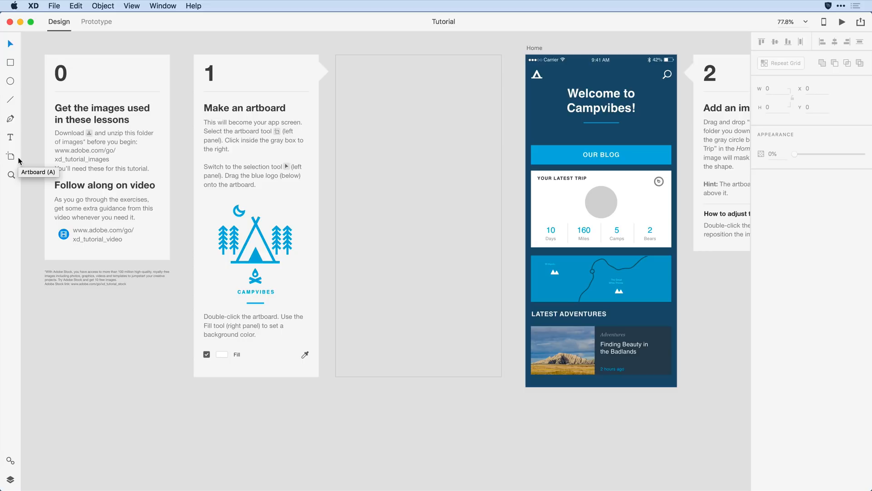
- Activate the Artboard tool to show the device size presets
click(10, 156)
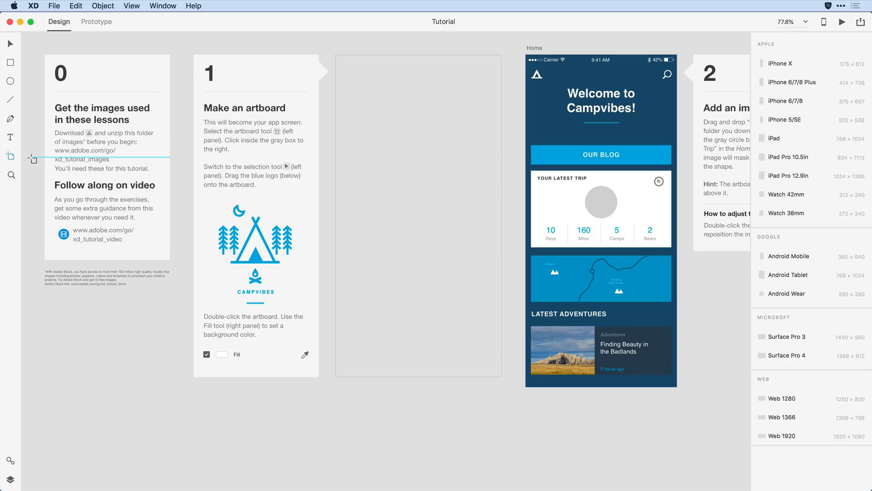
mouse_move(429, 102)
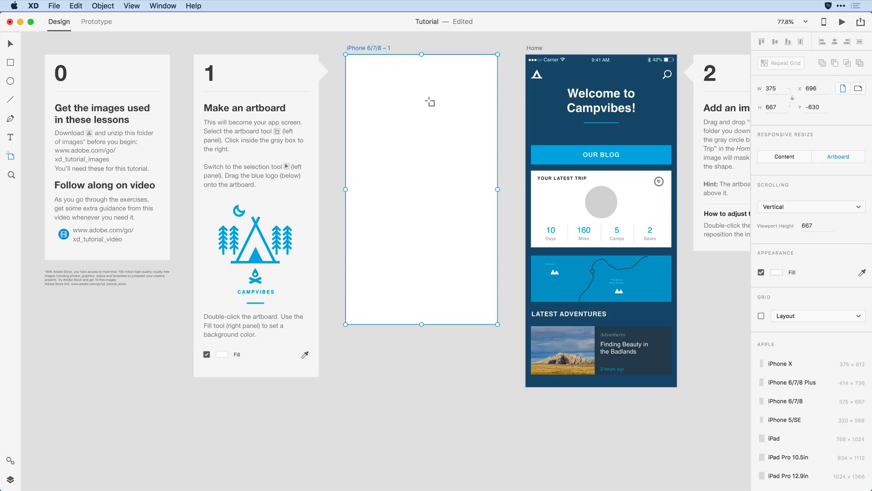
mouse_move(369, 78)
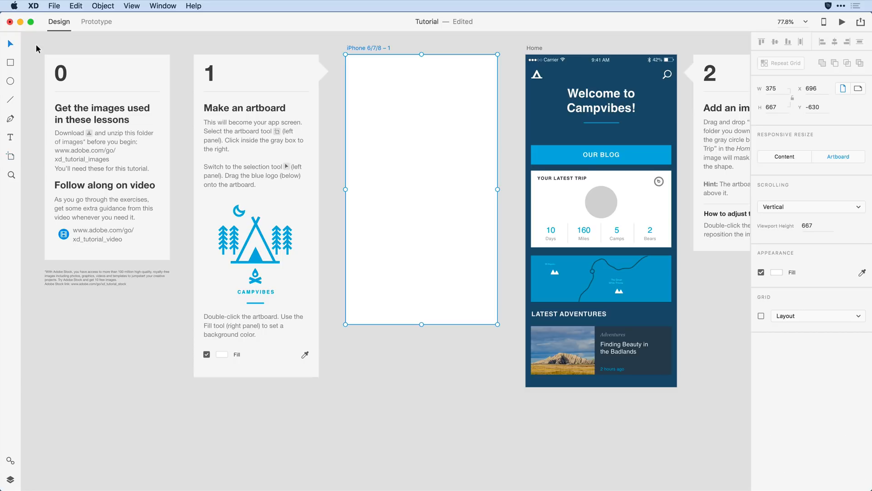
mouse_move(400, 104)
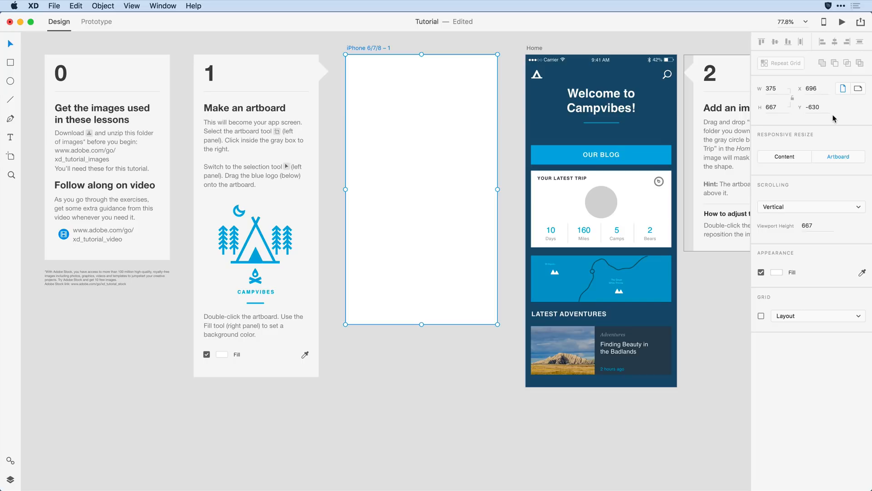
mouse_move(805, 254)
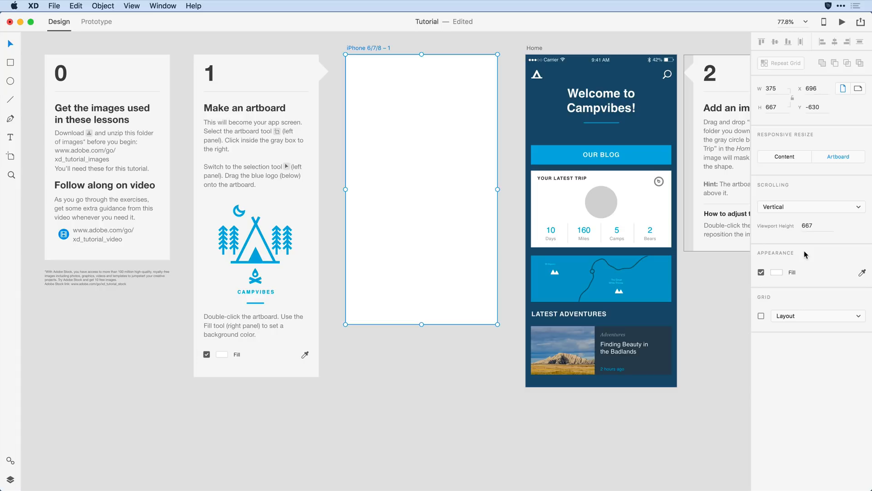
mouse_move(522, 198)
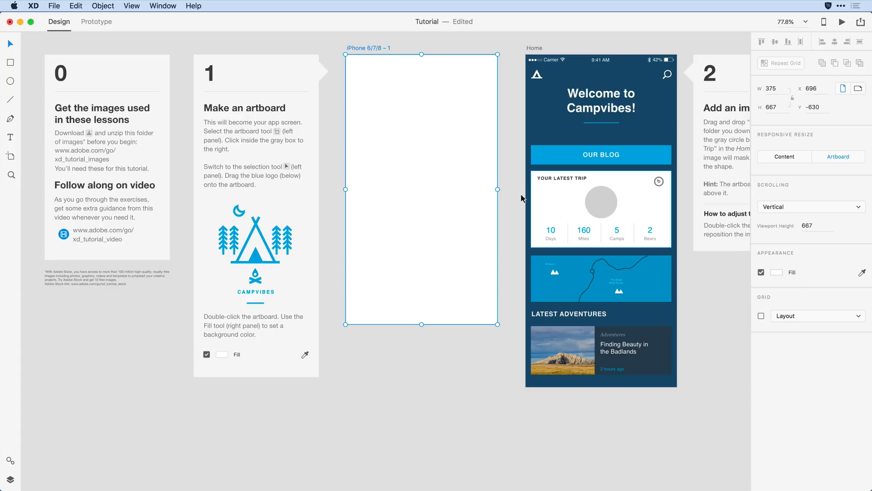
click(511, 201)
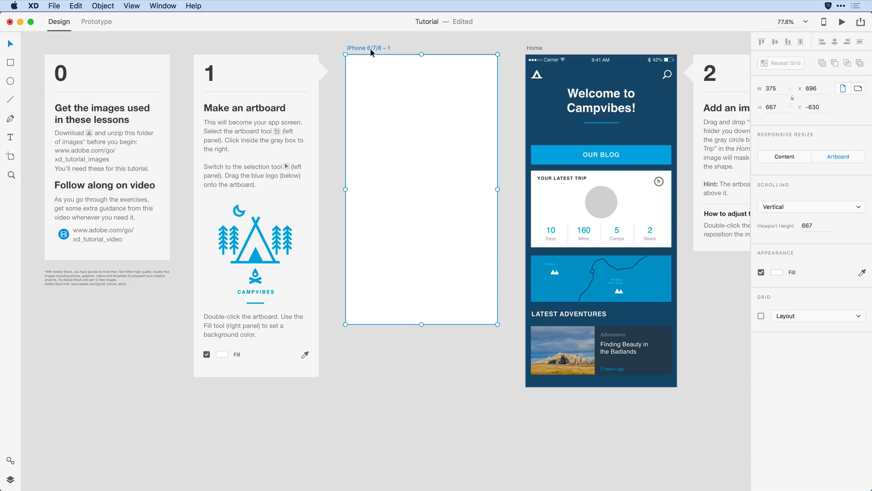
mouse_move(578, 110)
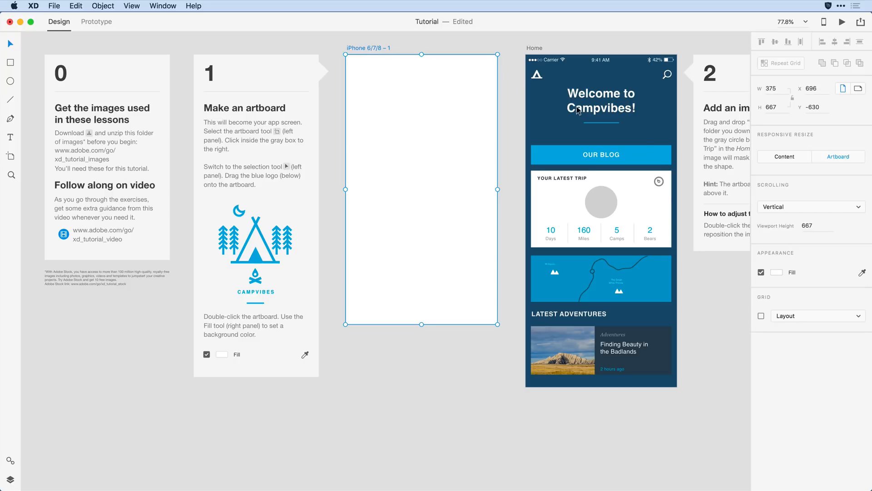
mouse_move(822, 270)
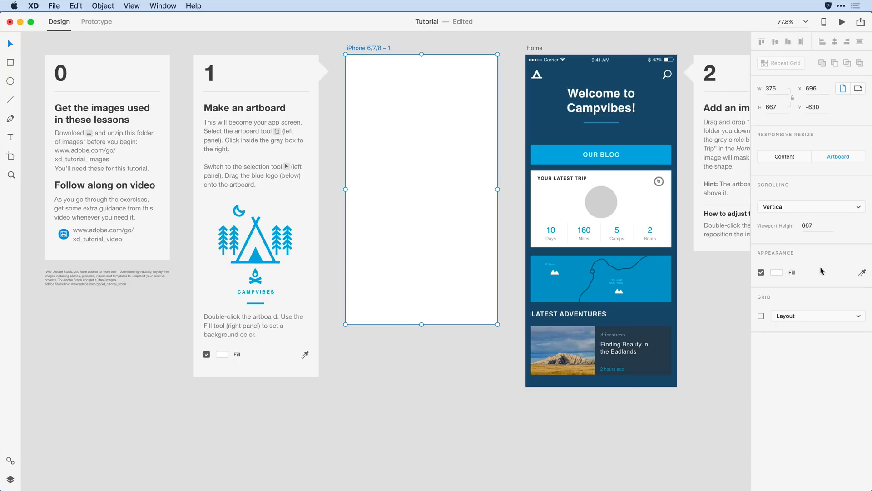
mouse_move(828, 273)
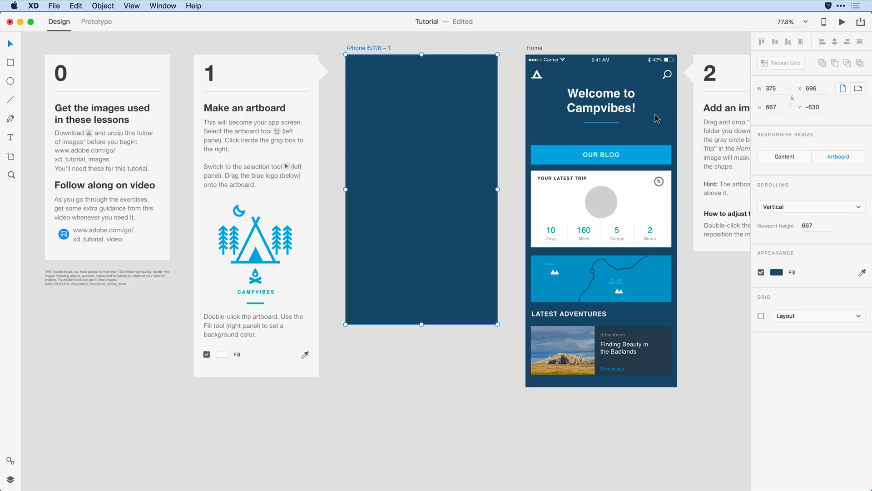
mouse_move(366, 48)
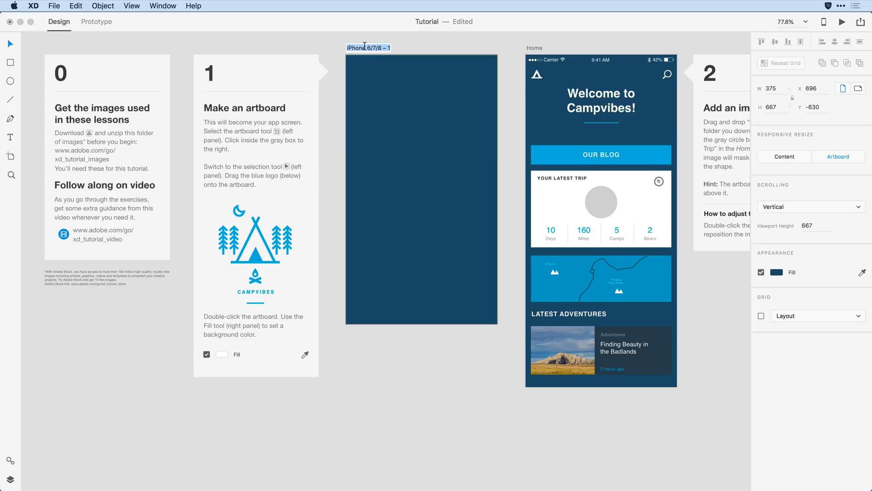
- Name the dark blue artboard 'Splash' and commit the name
text(Splash)
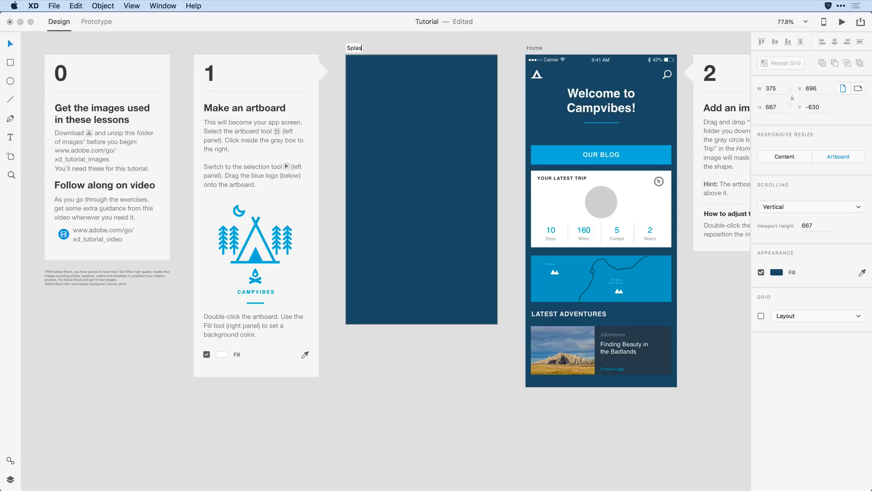
click(421, 189)
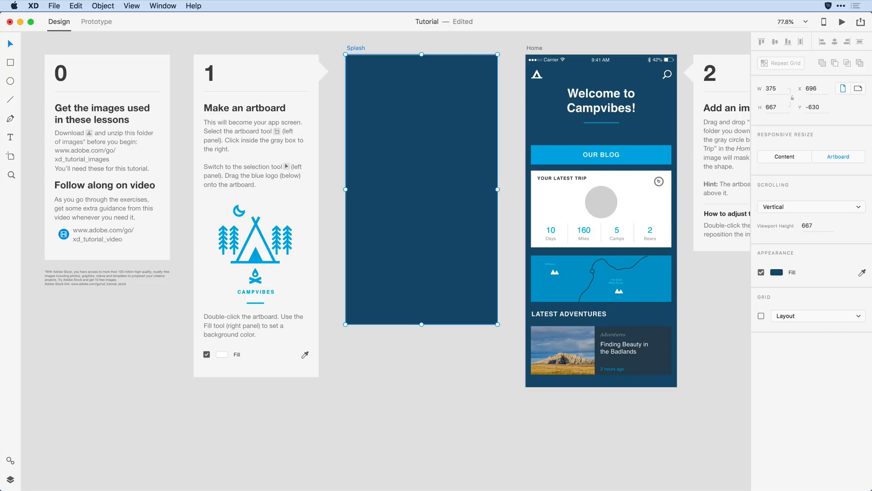
mouse_move(336, 151)
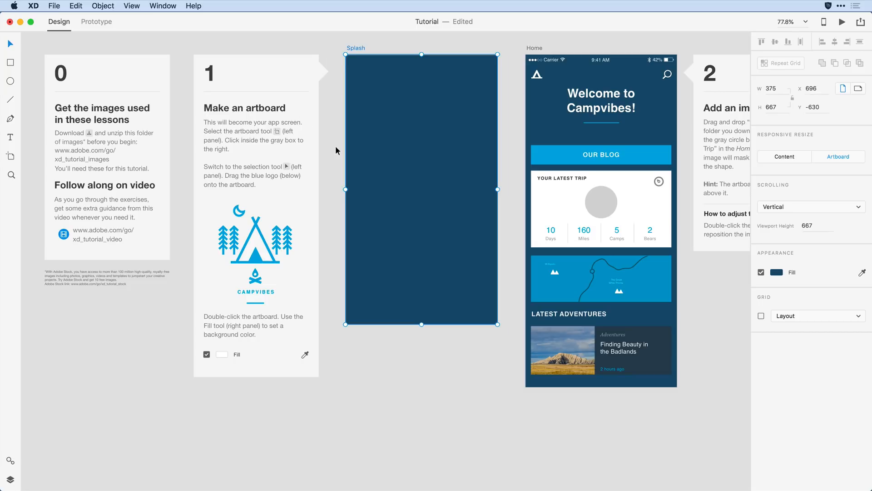
- Drag the Campvibes logo from lesson card 1 to the Splash artboard's centre, then deselect
click(255, 240)
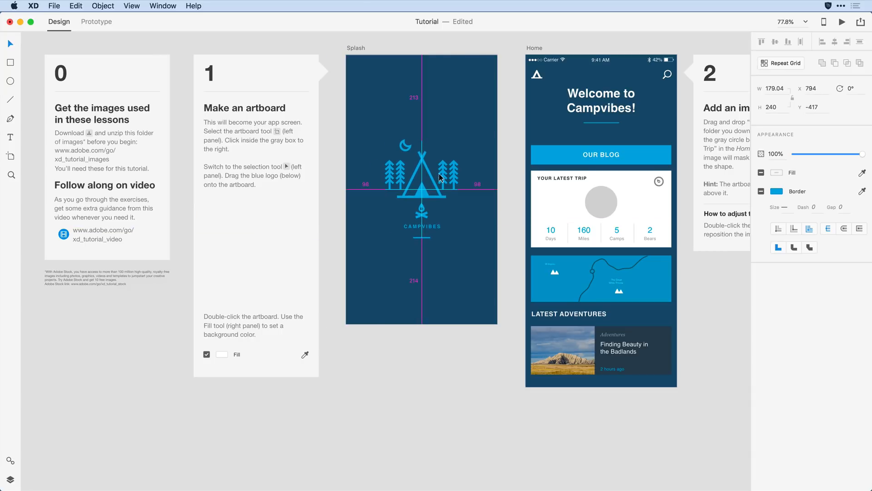
click(422, 189)
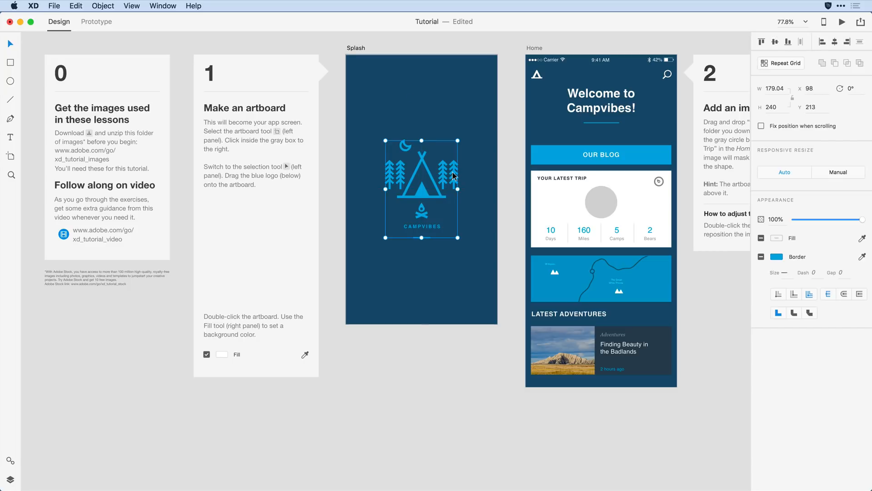
click(511, 162)
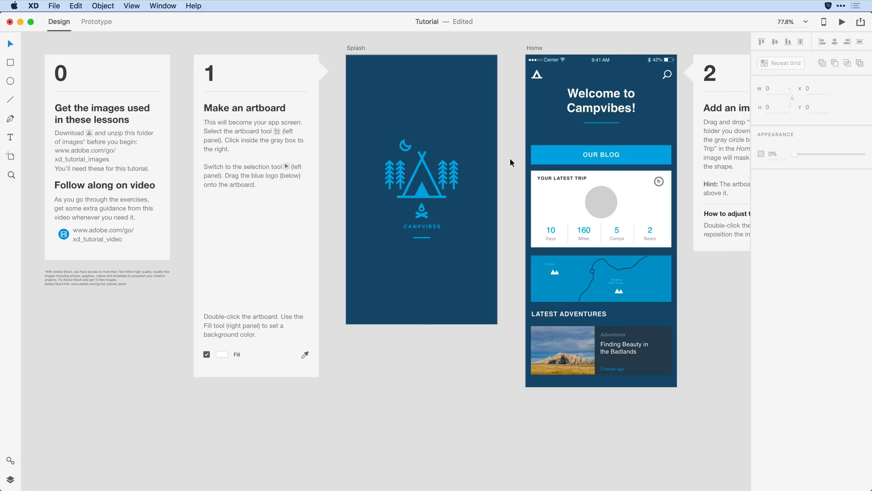